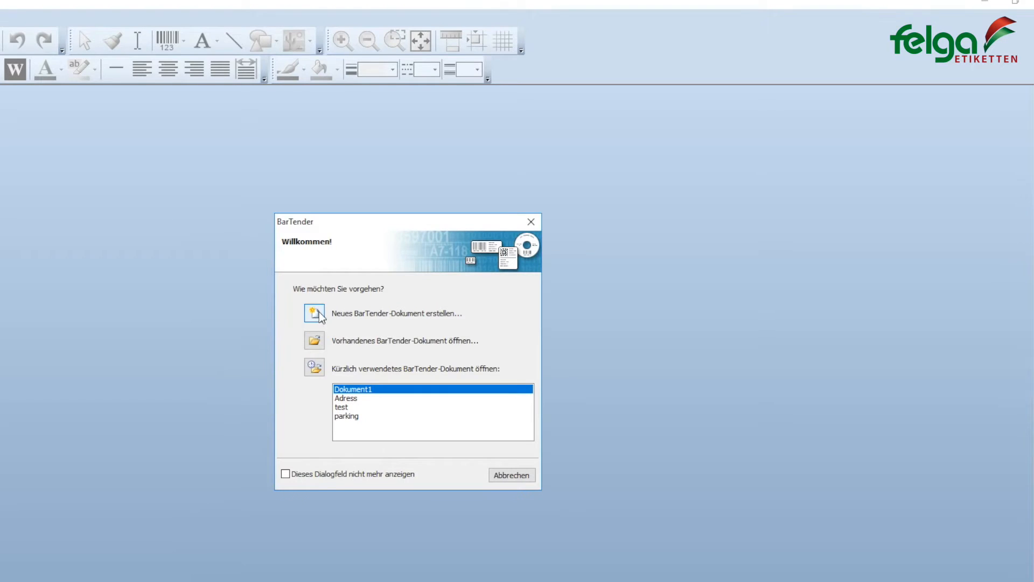
Step: Start a new blank label document on the TSC TTP-246M Pro printer
click(315, 313)
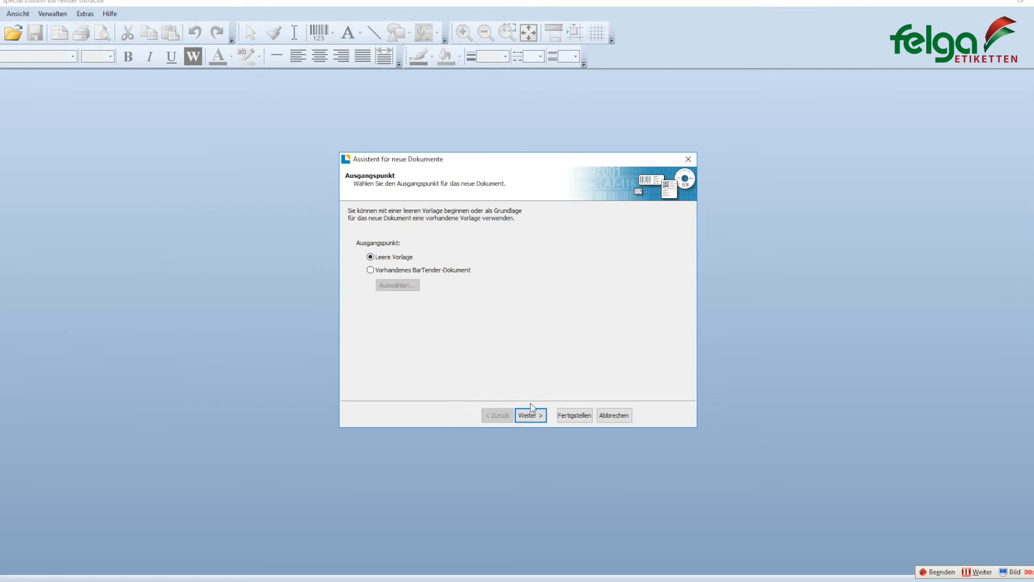
click(530, 415)
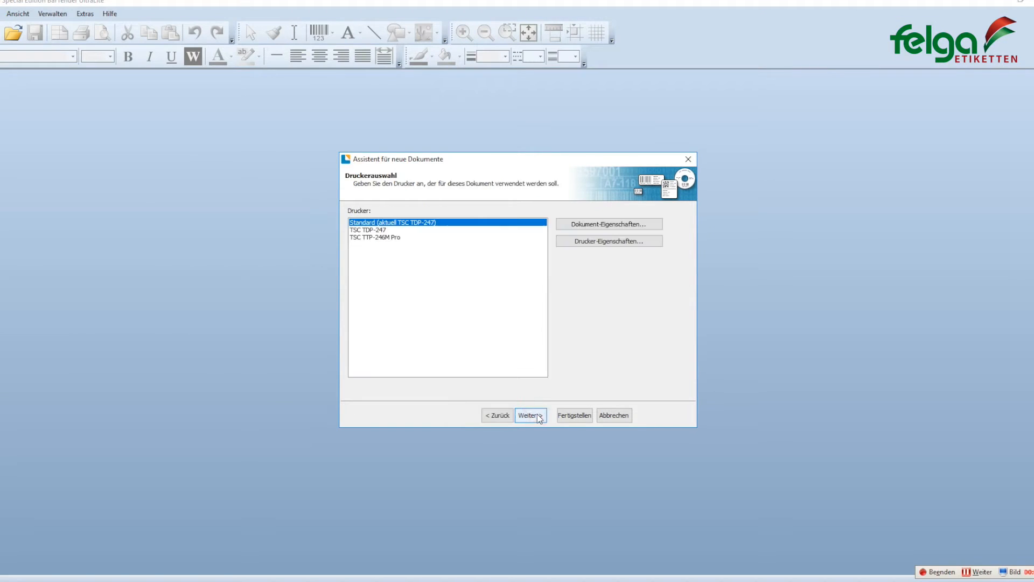
click(374, 237)
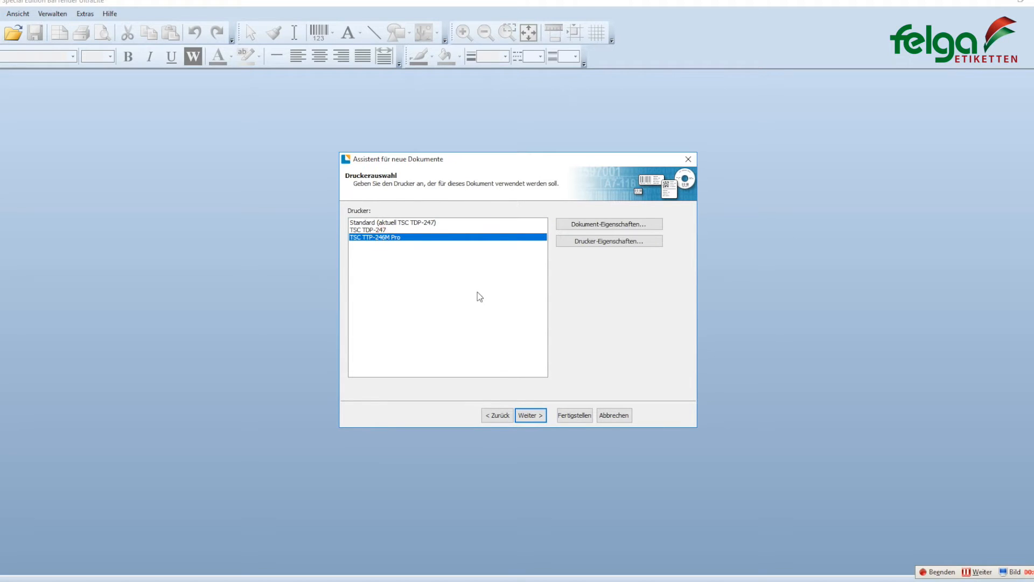
click(530, 415)
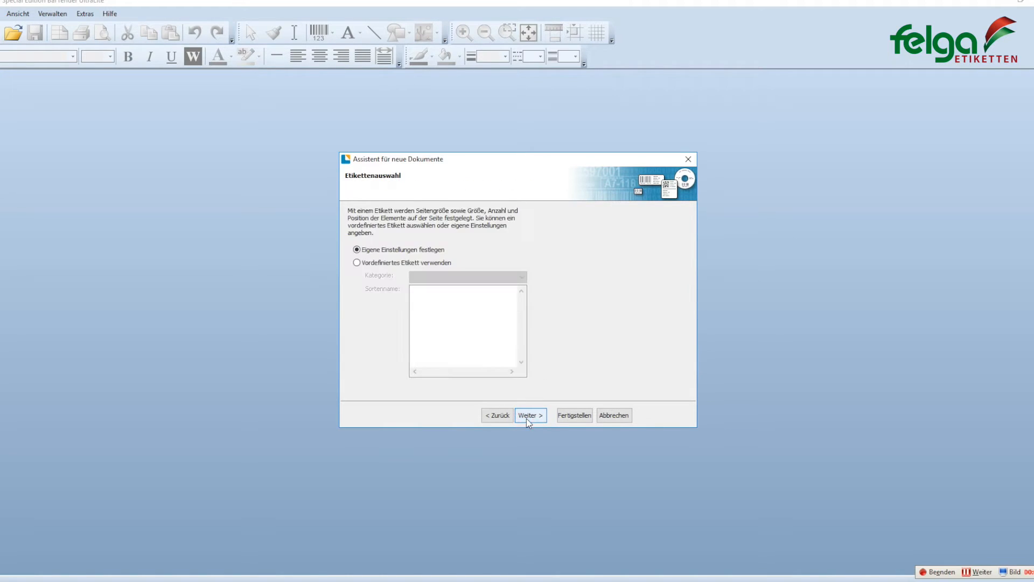
Step: Keep custom label settings, one item per page and no unused edge material
click(530, 415)
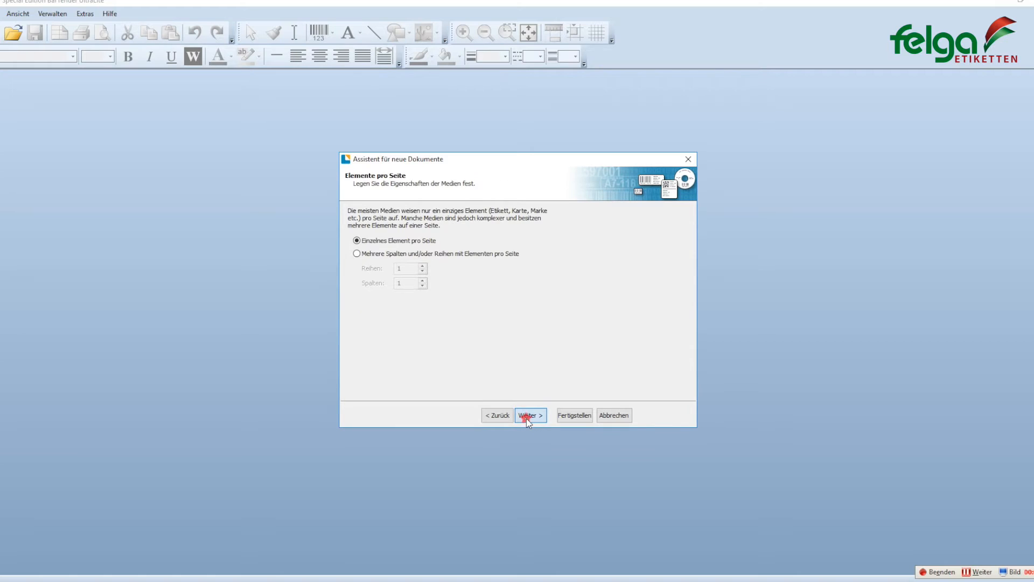
click(531, 415)
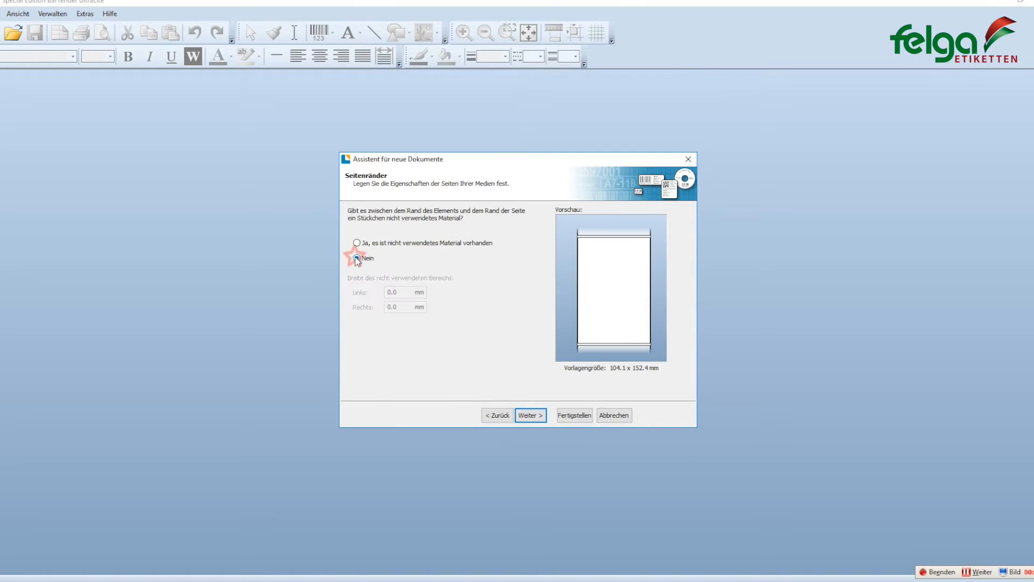
click(531, 415)
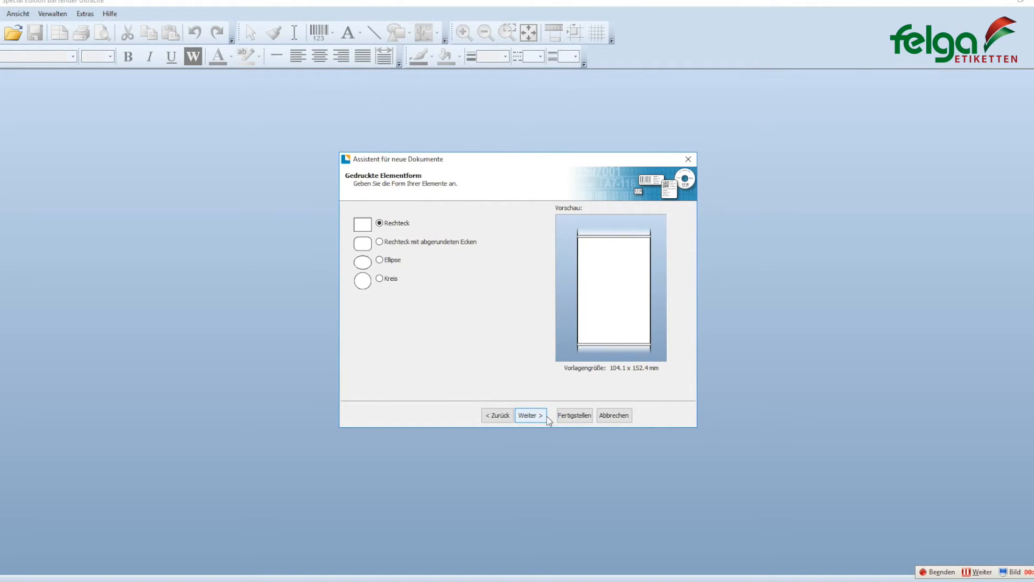
Step: Keep the rectangular shape, set the template to 236 mm landscape and finish the wizard
click(530, 414)
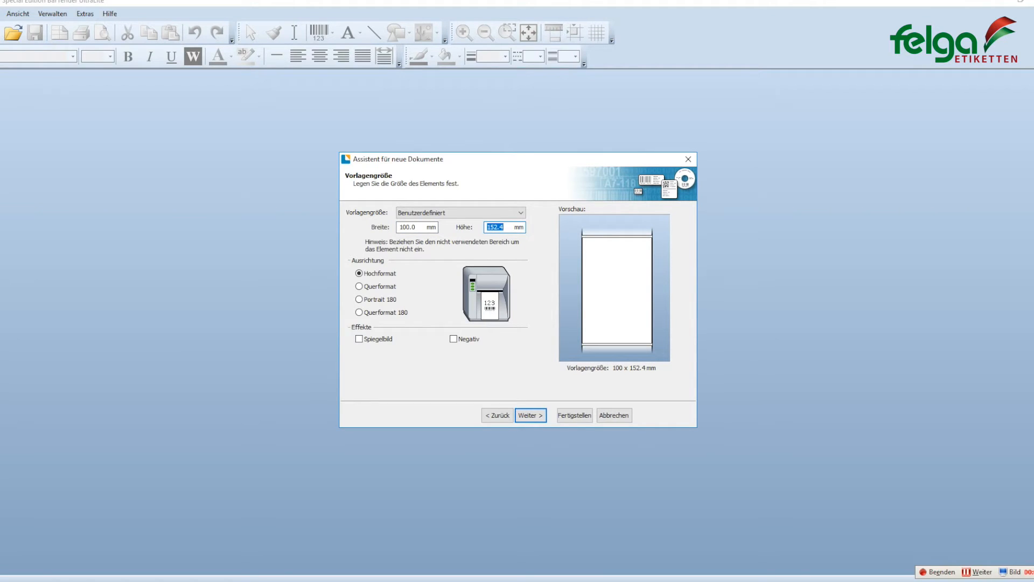
text(236)
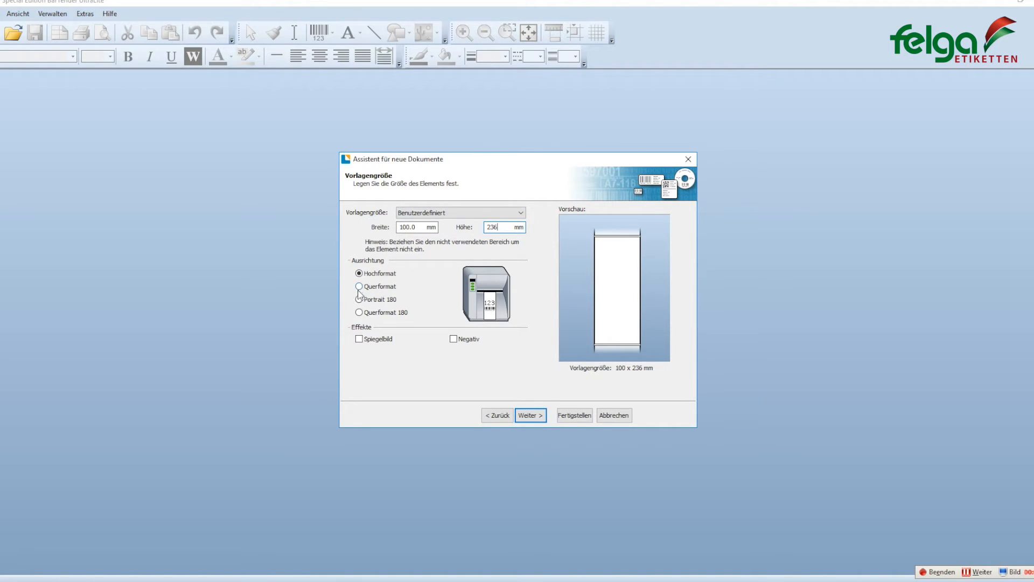
click(359, 286)
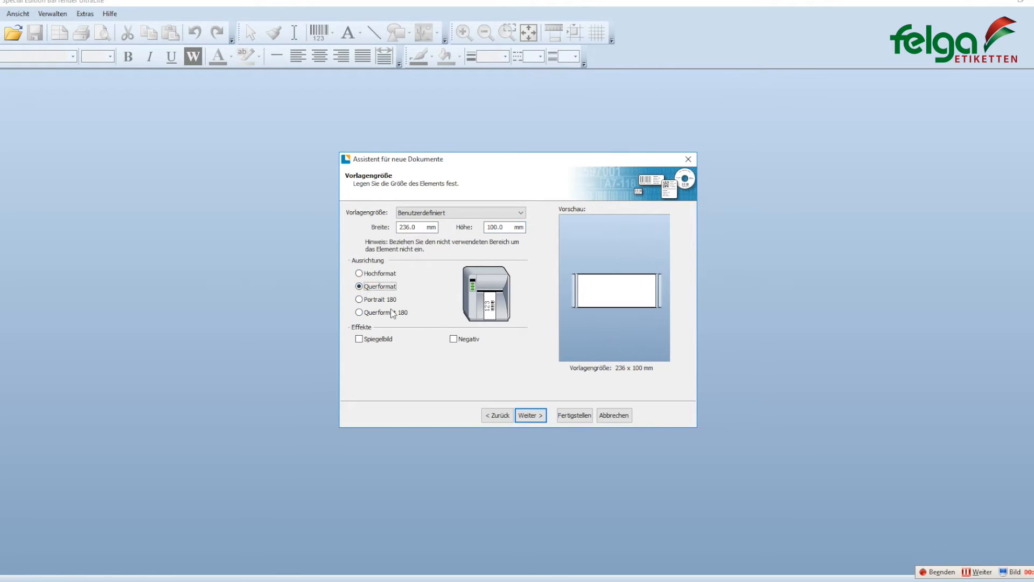
click(531, 415)
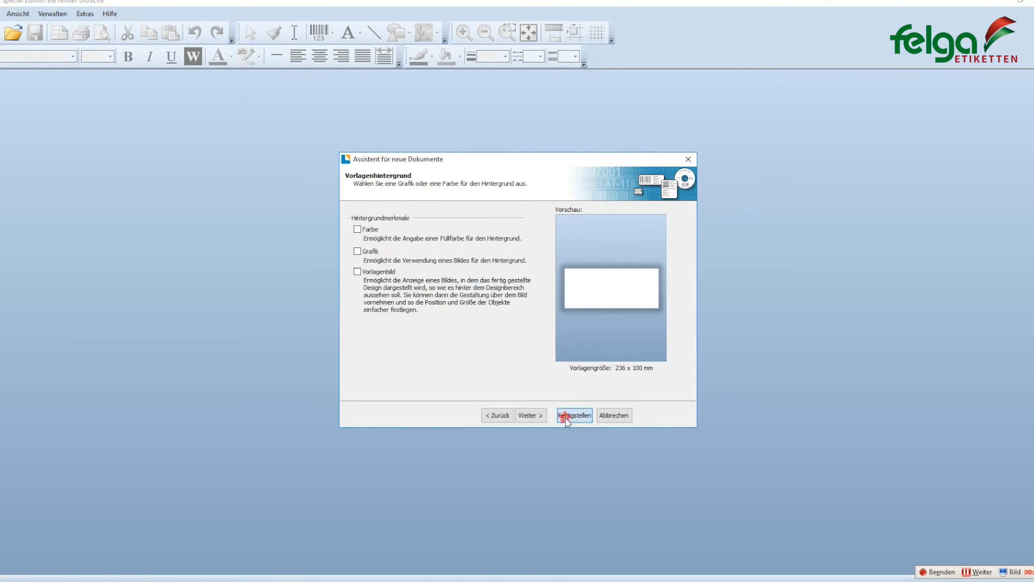
click(574, 415)
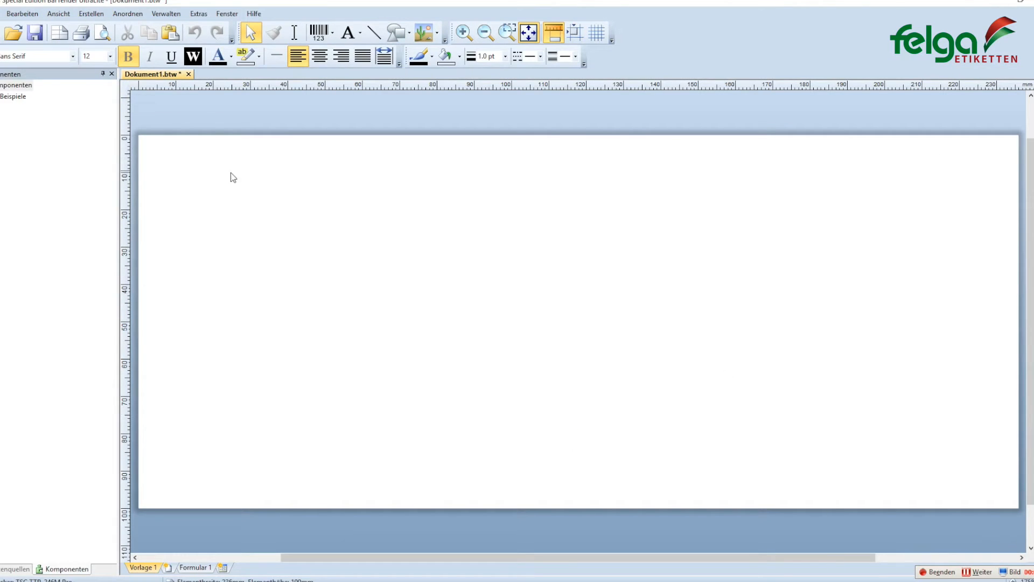
mouse_move(396, 219)
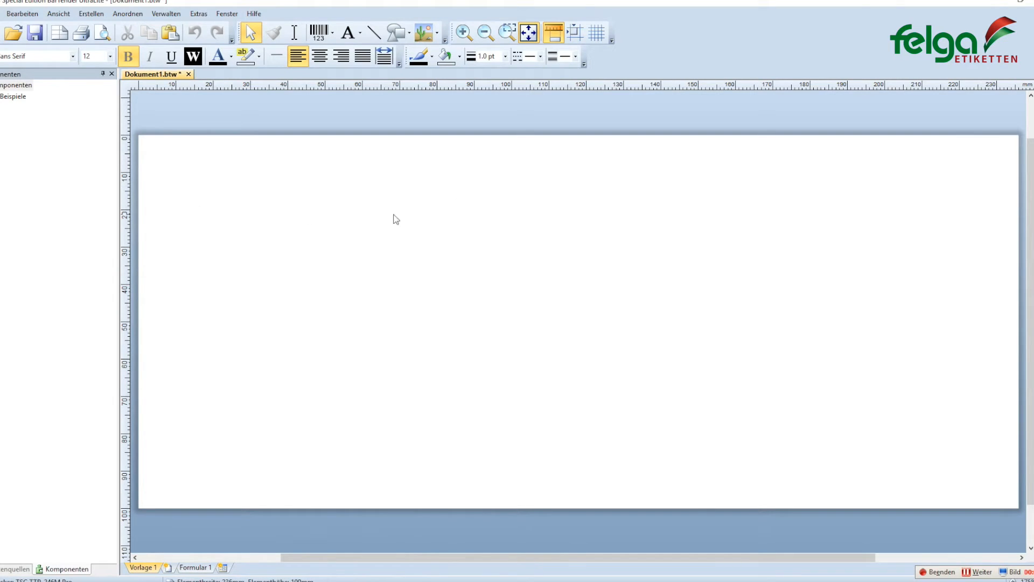
mouse_move(884, 446)
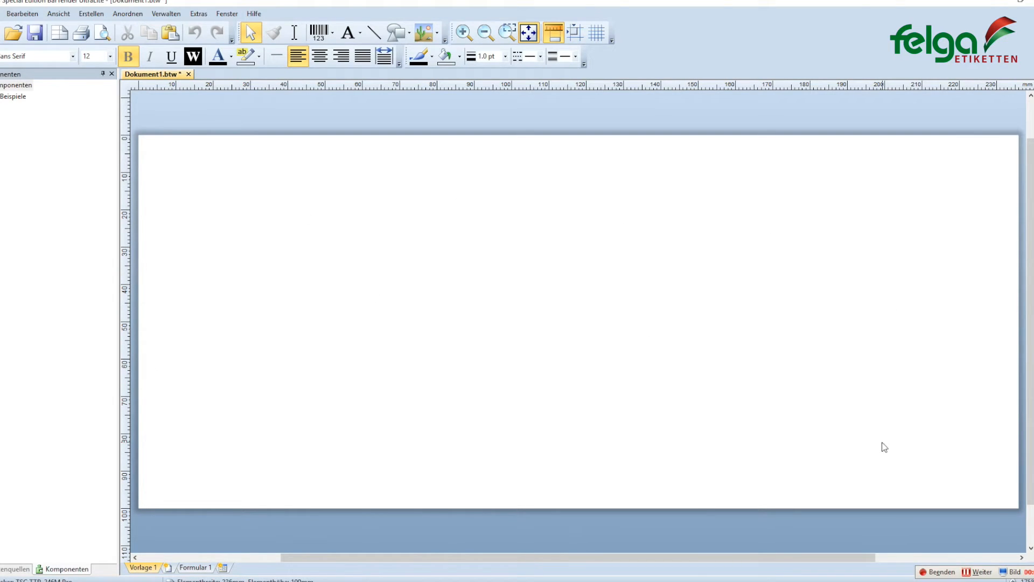
mouse_move(480, 140)
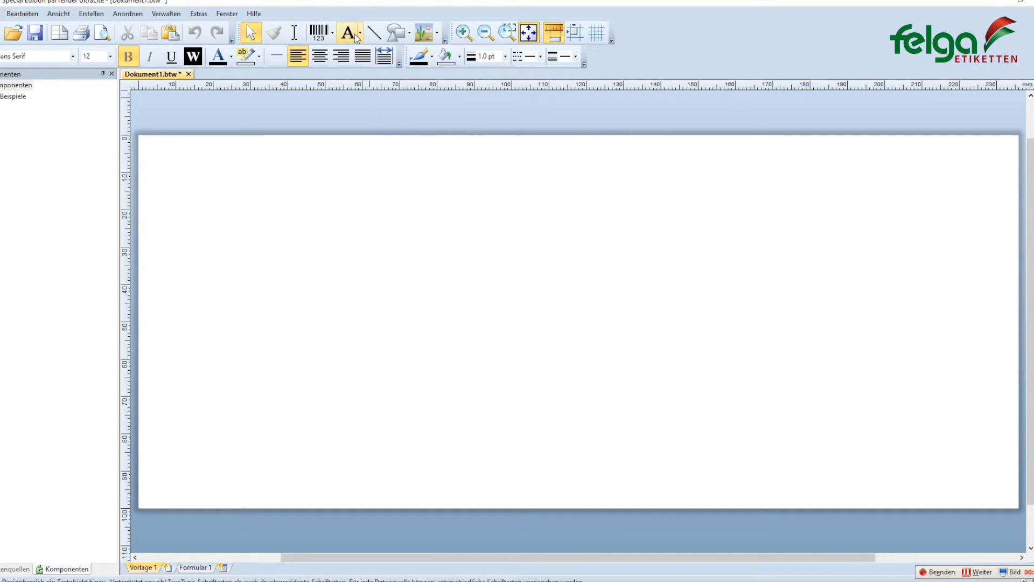
Step: Add single-line Beispieltext objects, copying one and moving the fourth to the label bottom
click(353, 32)
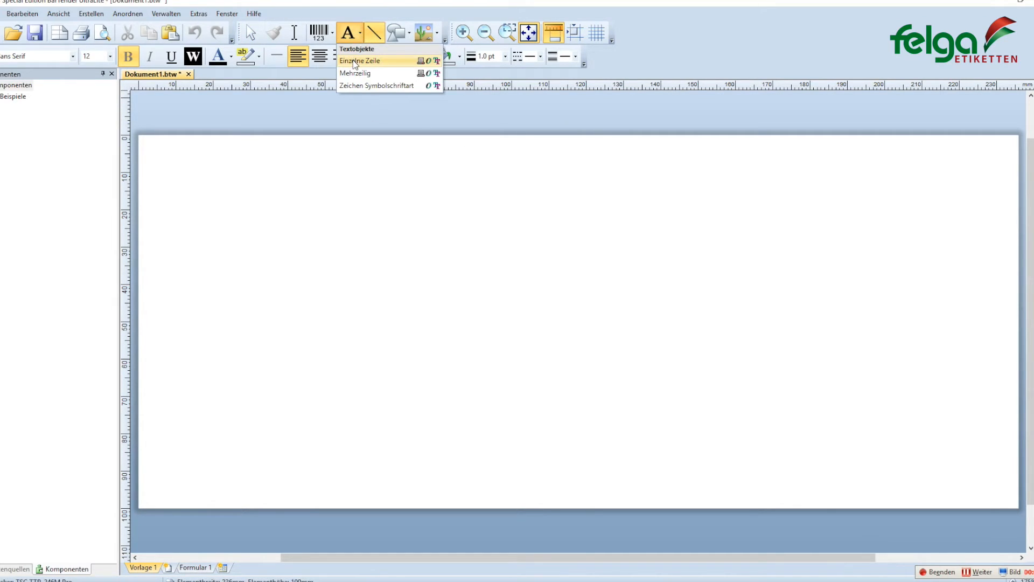
click(363, 60)
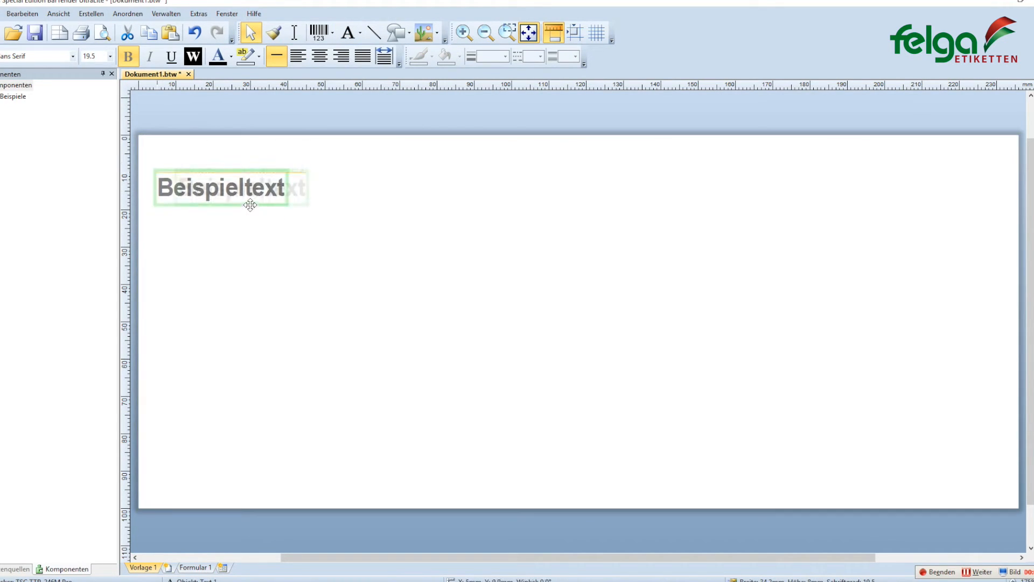
drag(250, 205, 256, 200)
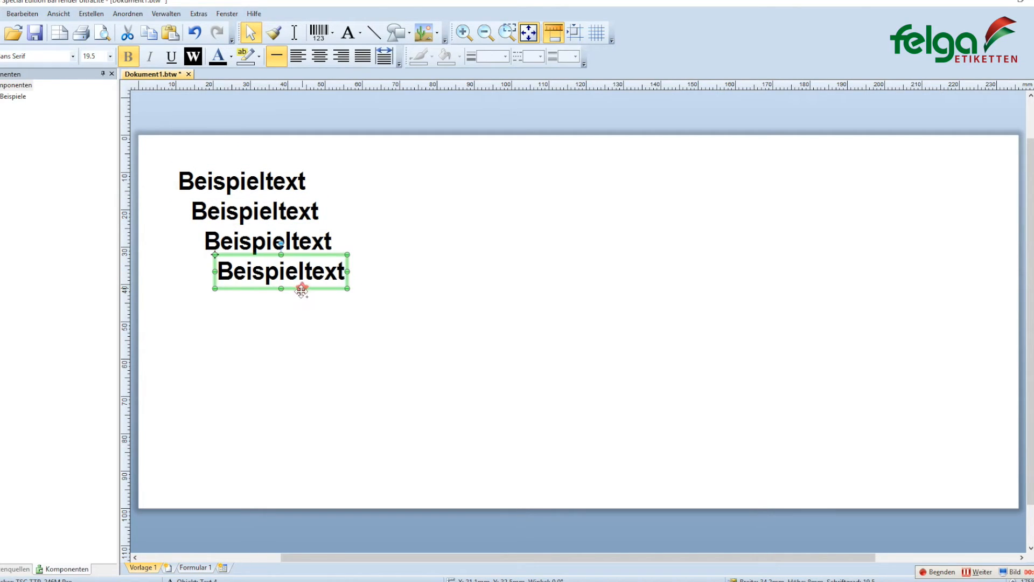
drag(280, 270, 231, 449)
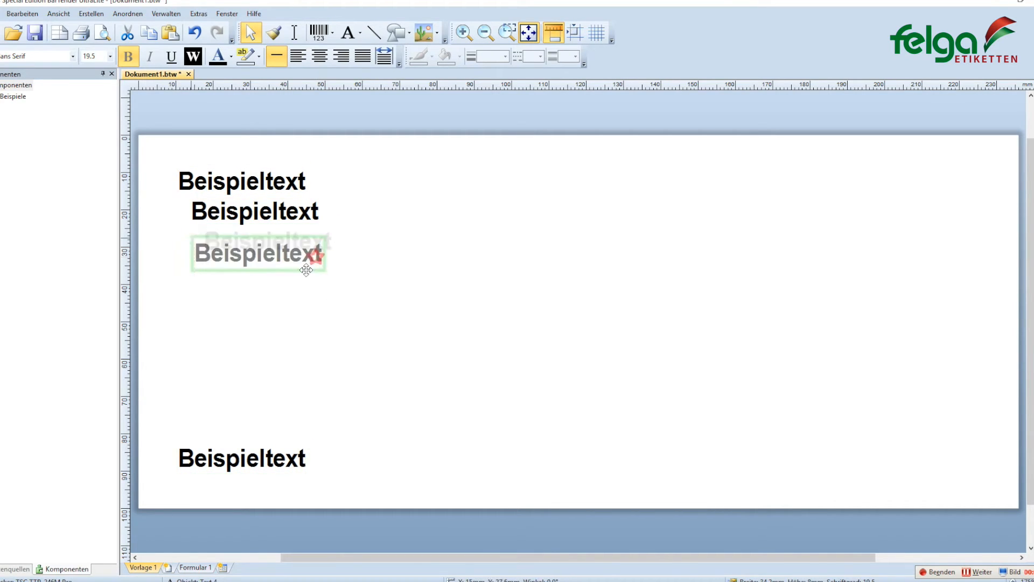
Step: Position the second and third text lines so all four are left-aligned and evenly spaced
drag(257, 253, 214, 384)
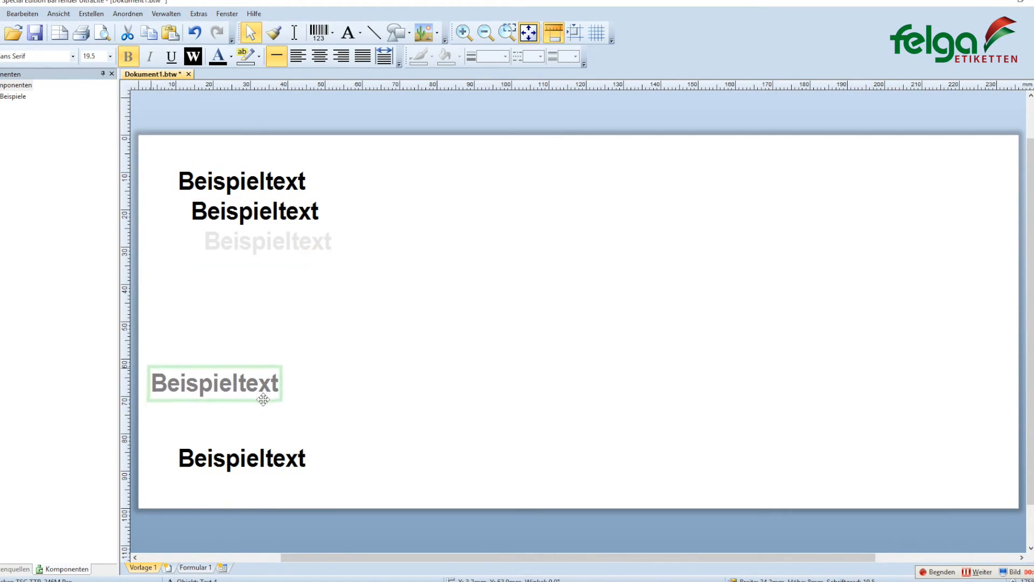
drag(214, 383, 239, 374)
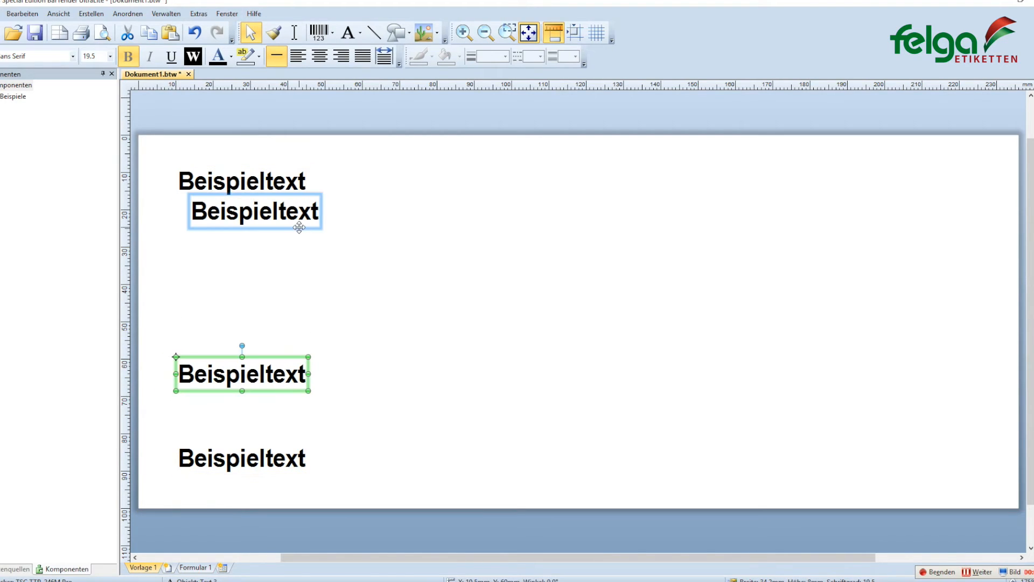
drag(241, 373, 221, 250)
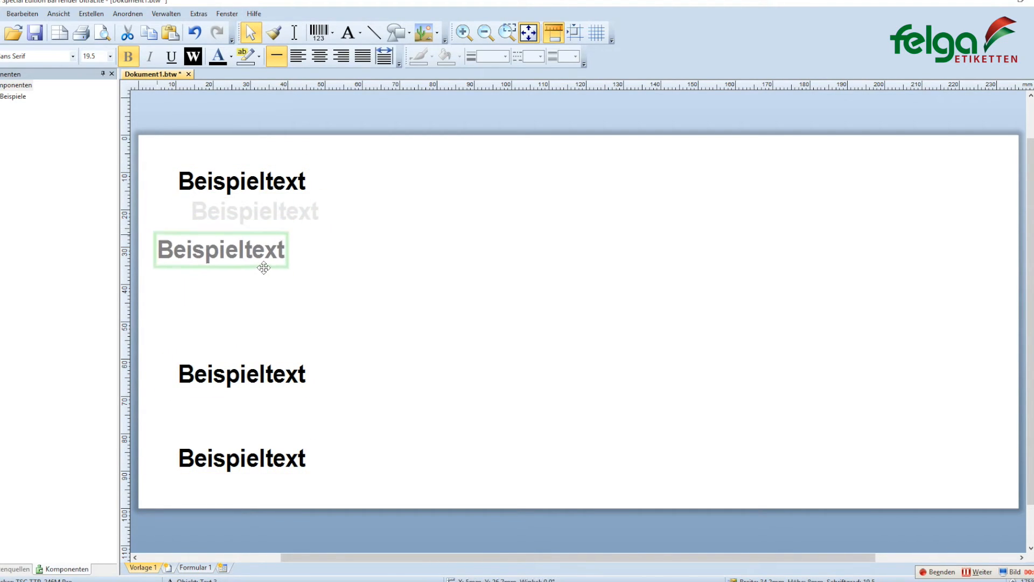
drag(221, 250, 232, 278)
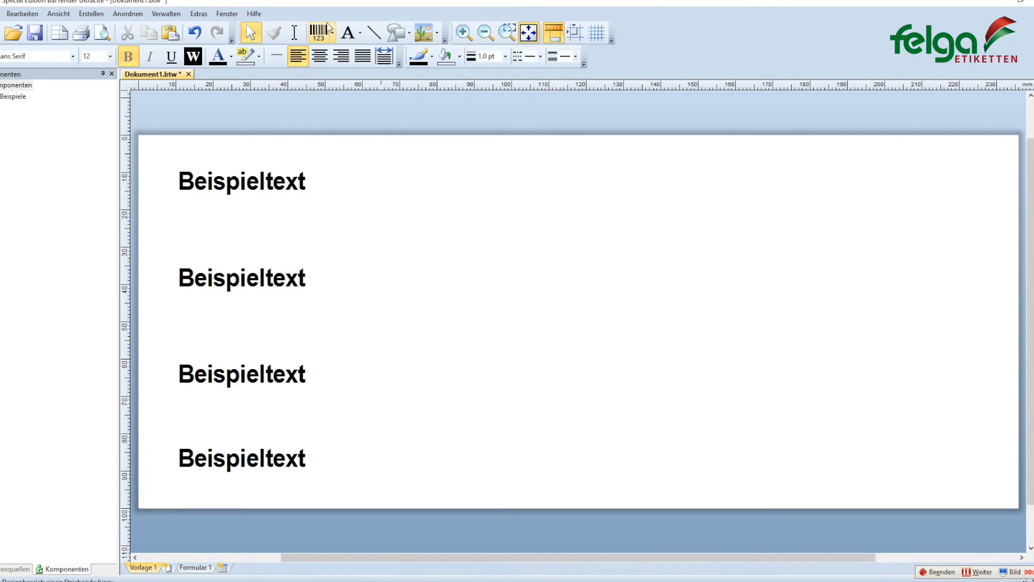
Step: Place an EAN barcode top right and copy it so each text line has a barcode beside it
click(331, 33)
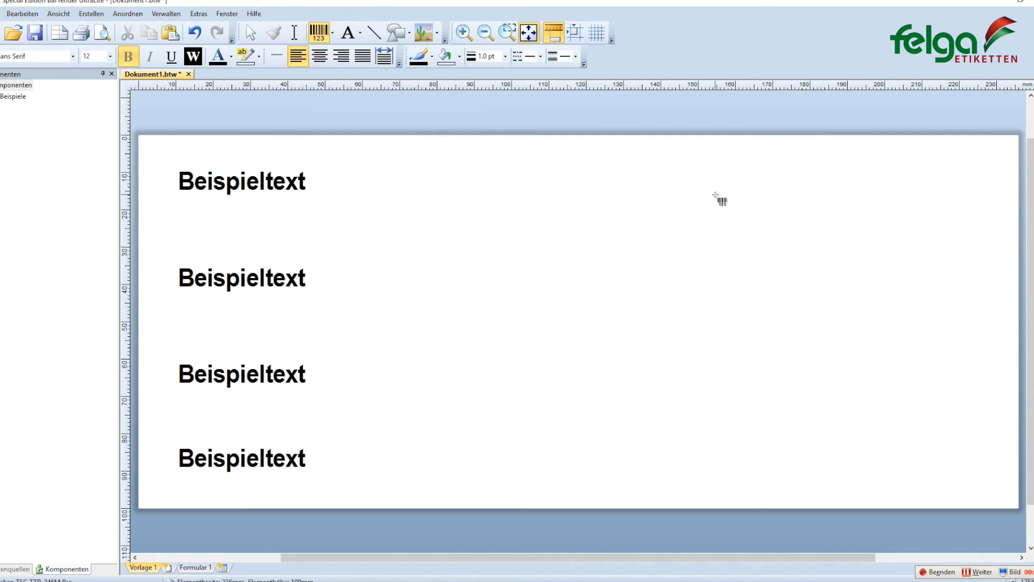
mouse_move(679, 177)
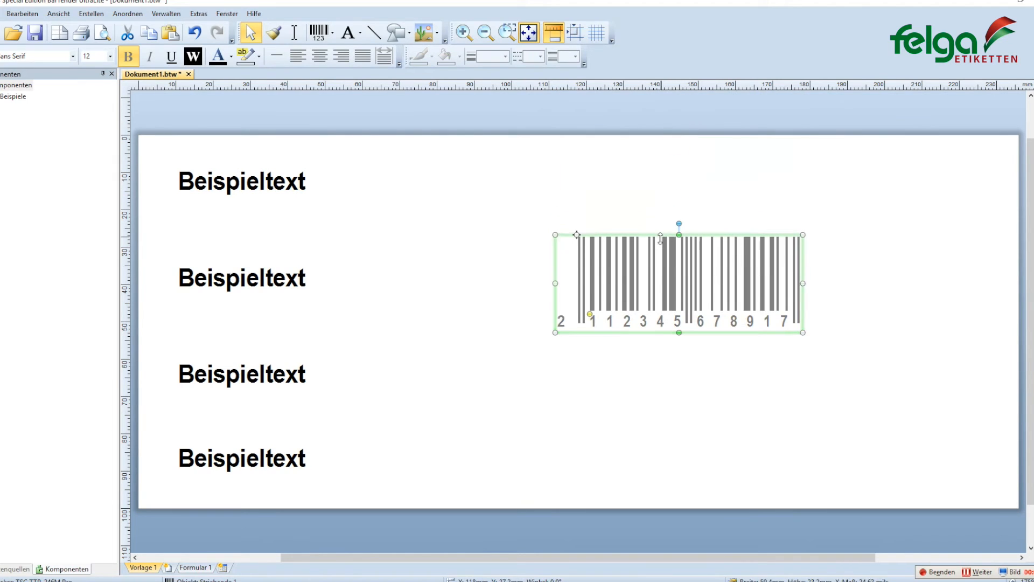
drag(678, 282, 769, 193)
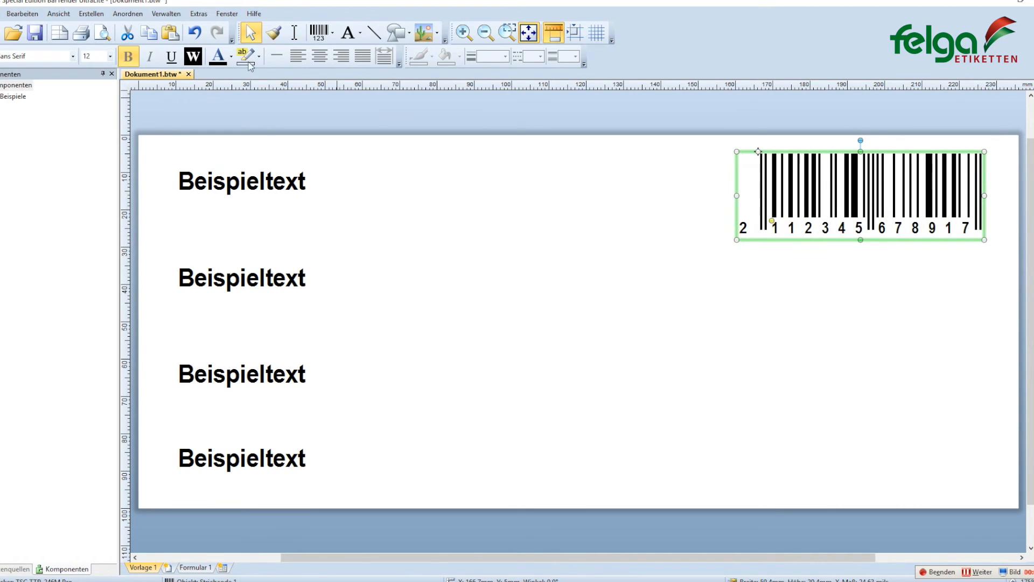
click(106, 56)
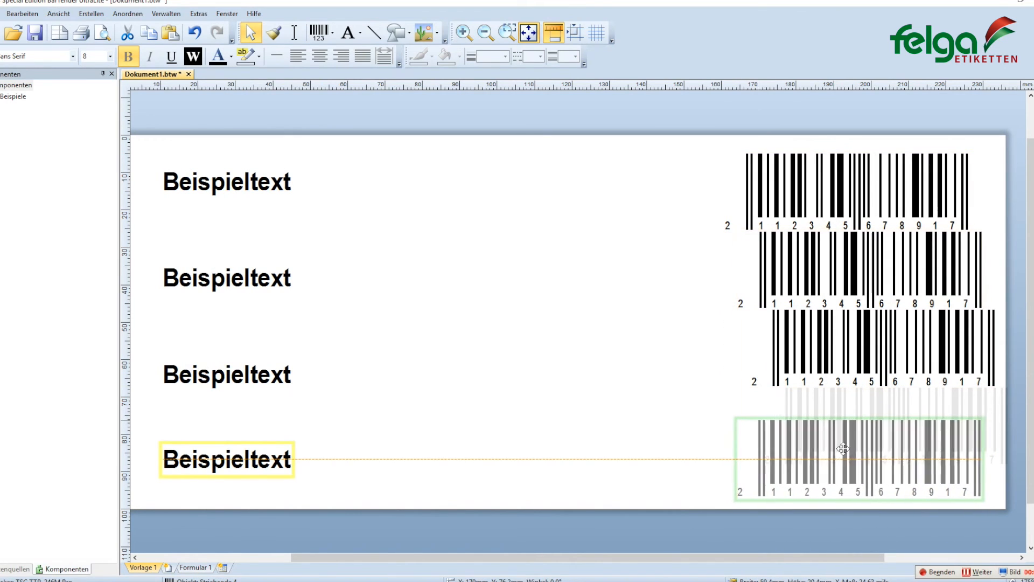
drag(844, 457, 845, 370)
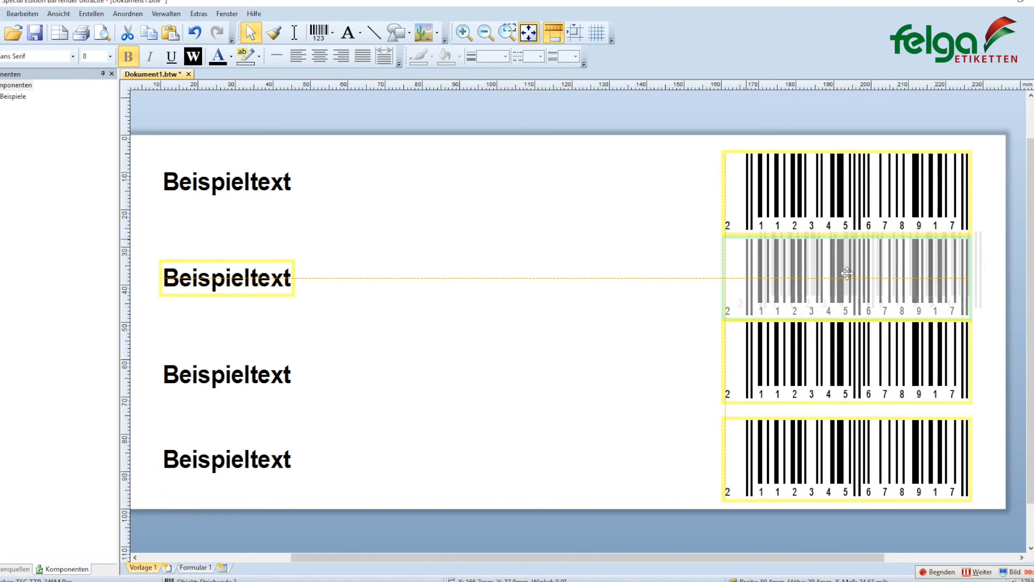
click(639, 275)
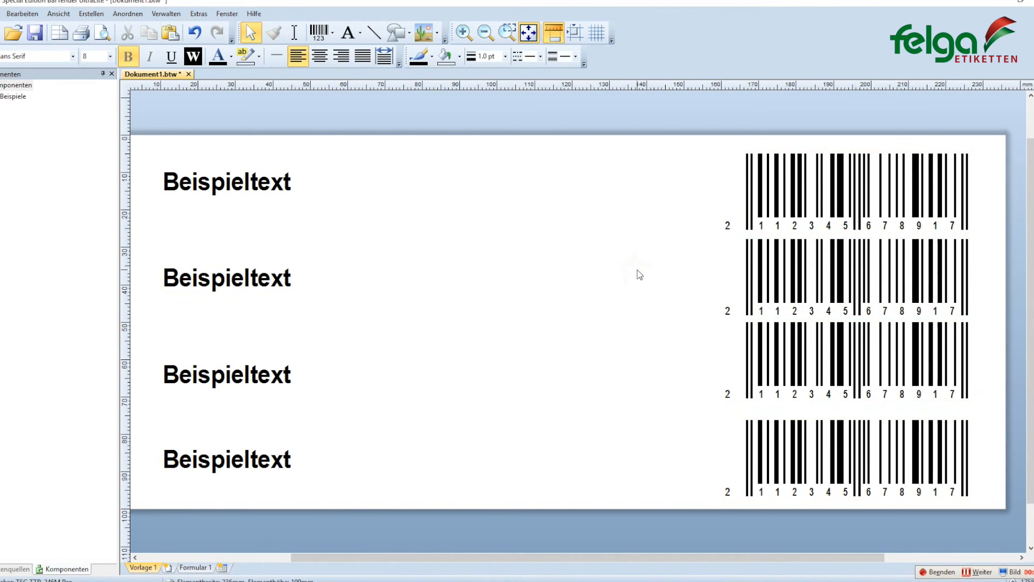
mouse_move(615, 259)
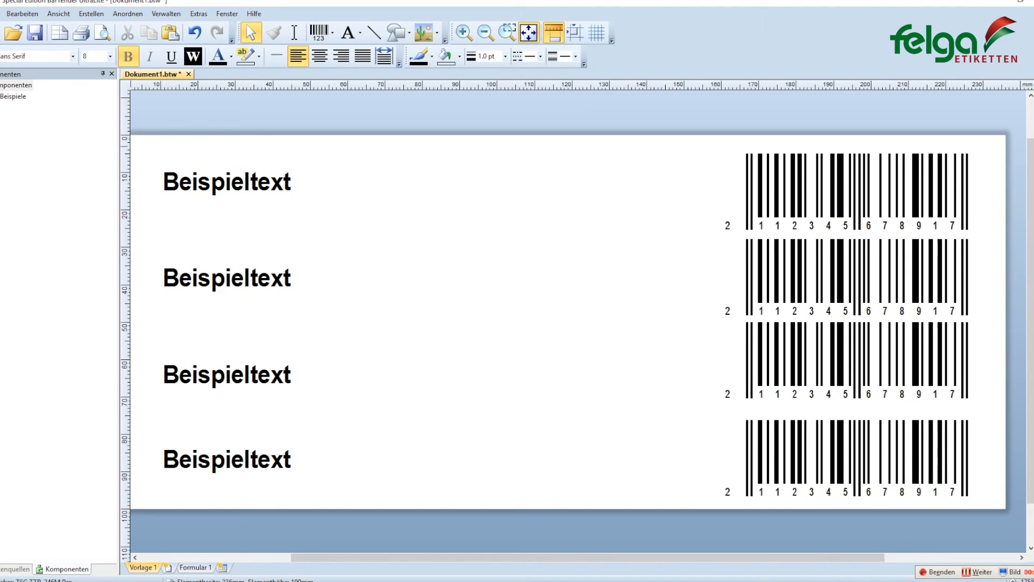
Step: Print 3 copies of the label via Datei > Drucken
click(10, 11)
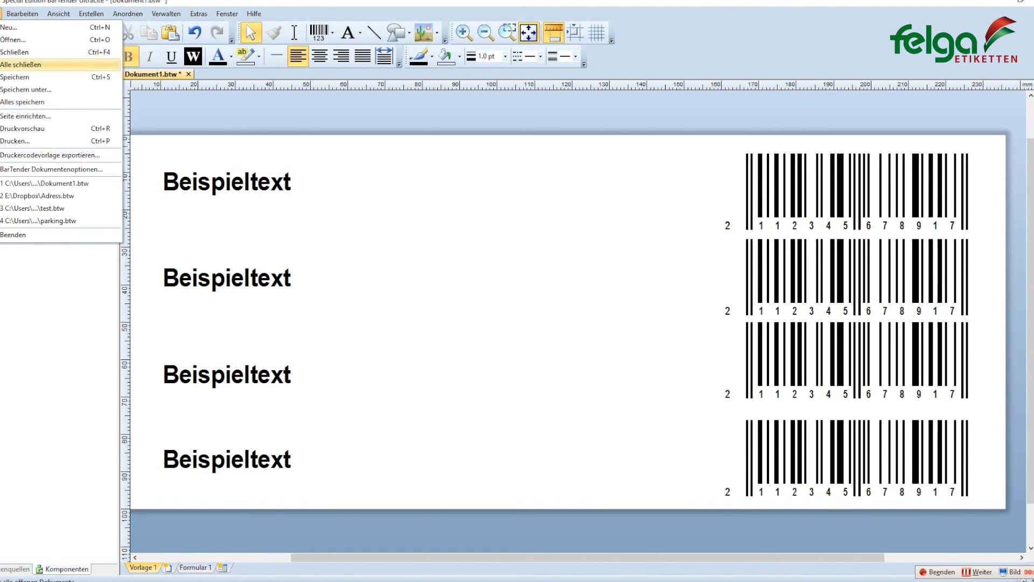
click(11, 143)
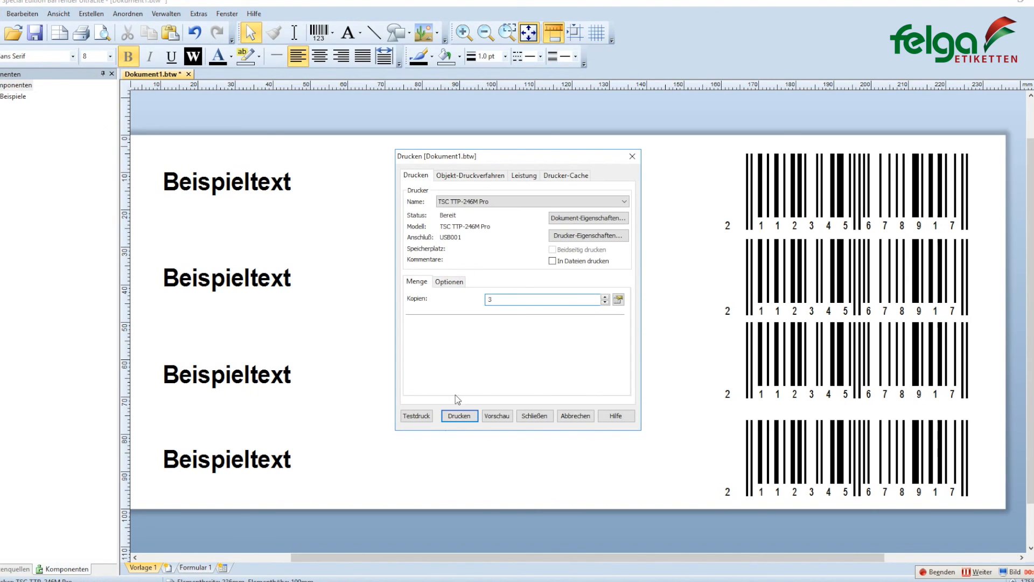
click(459, 416)
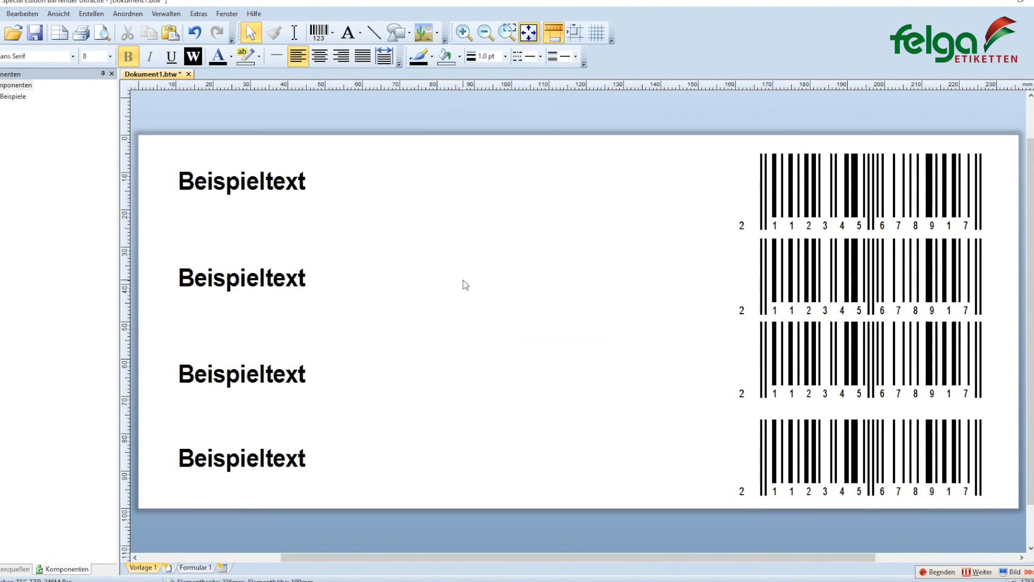